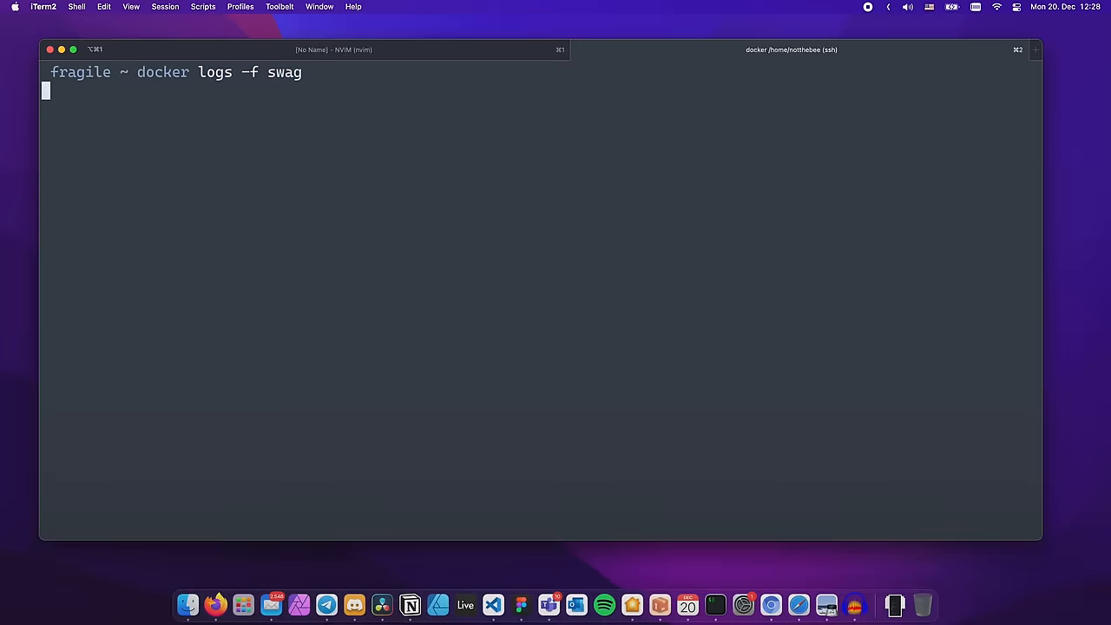
Run 'docker logs -f swag' and follow the output until 'Server ready' appears
key("Return")
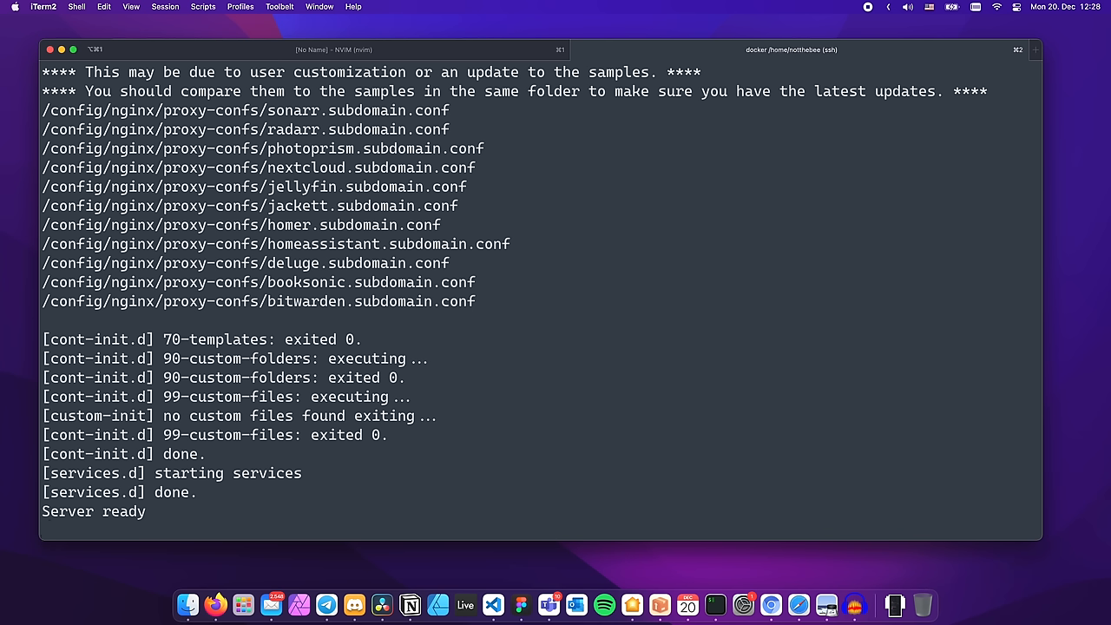